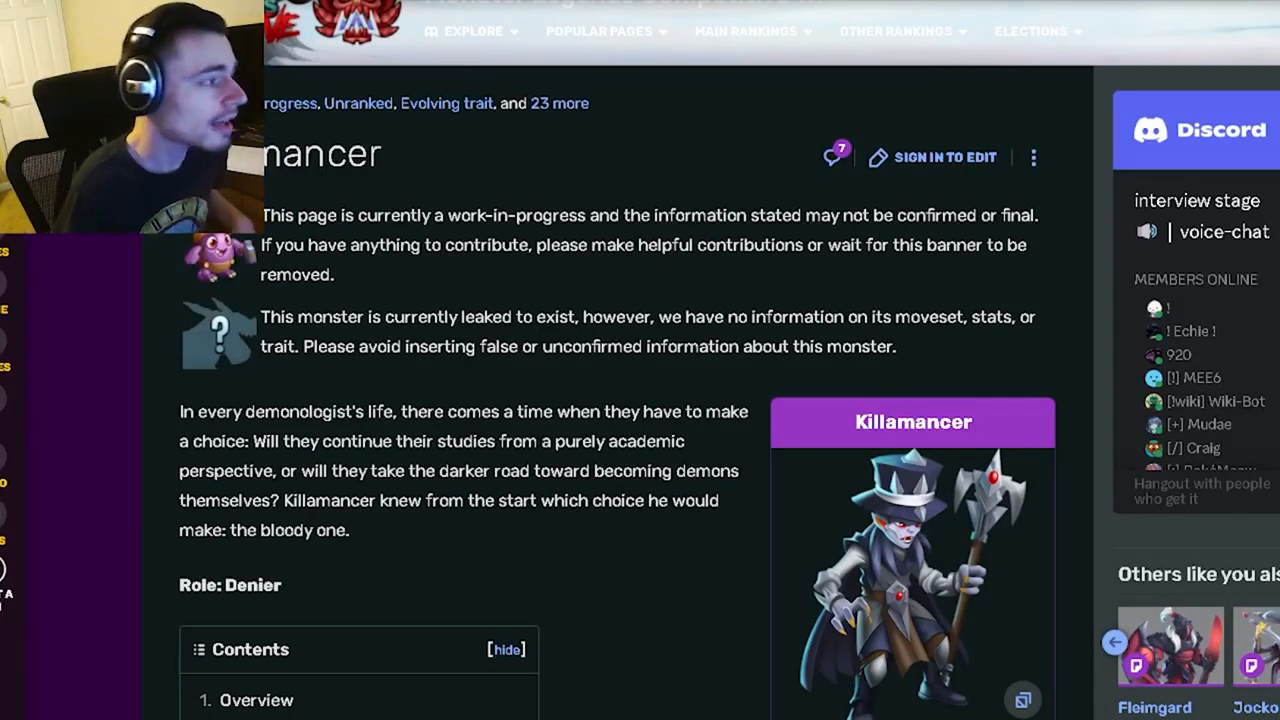
Step: Read down from Killamancer's title through the Contents and Overview paragraph to the Pros section
double_click(320, 152)
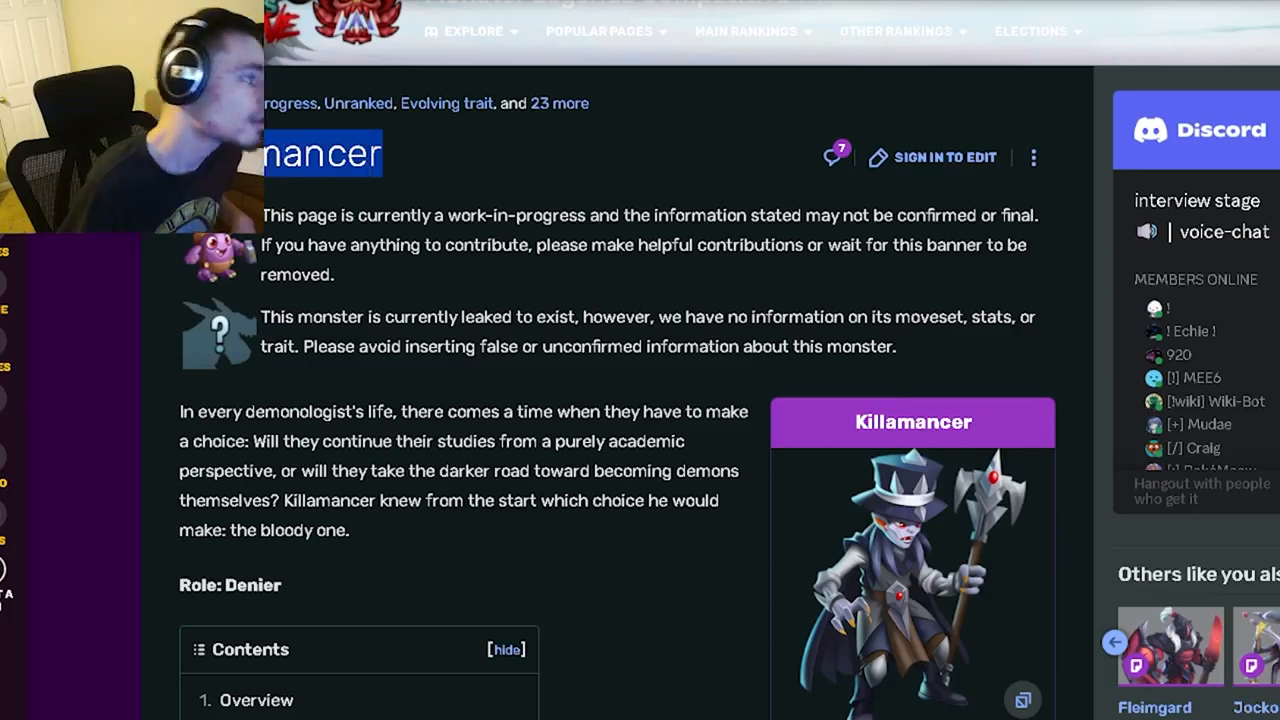
scroll(down, 3)
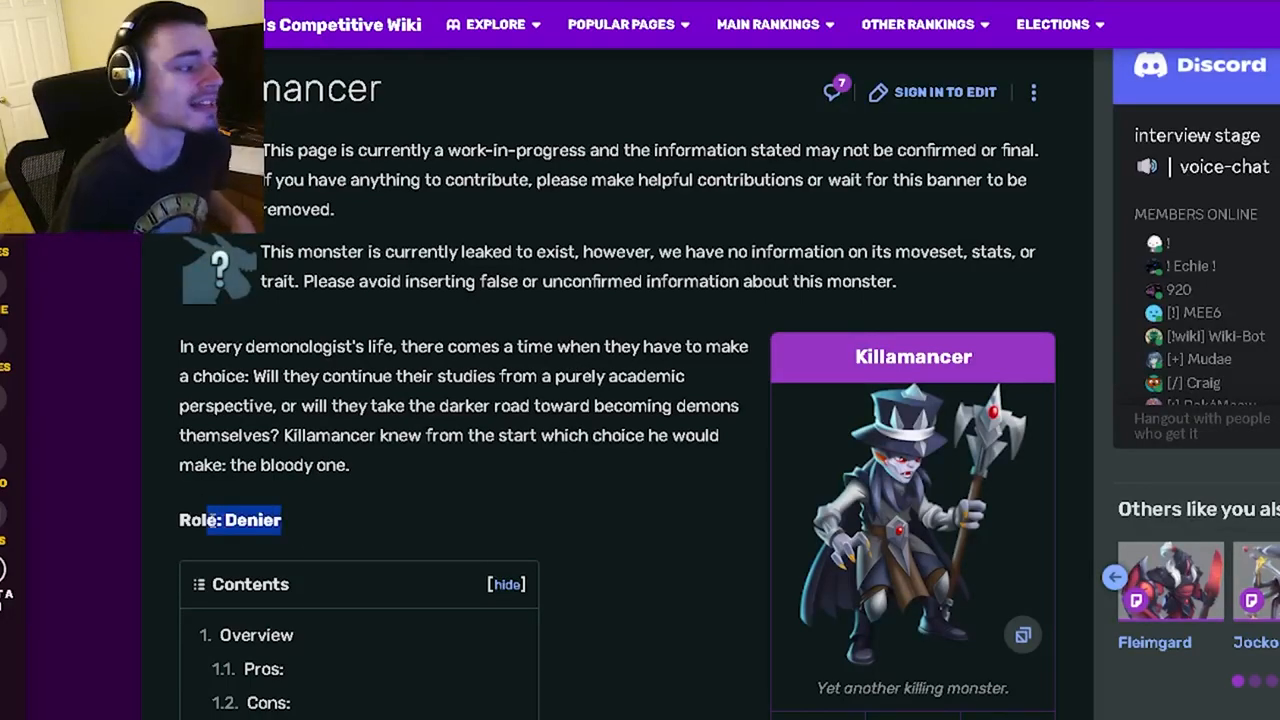
scroll(down, 3)
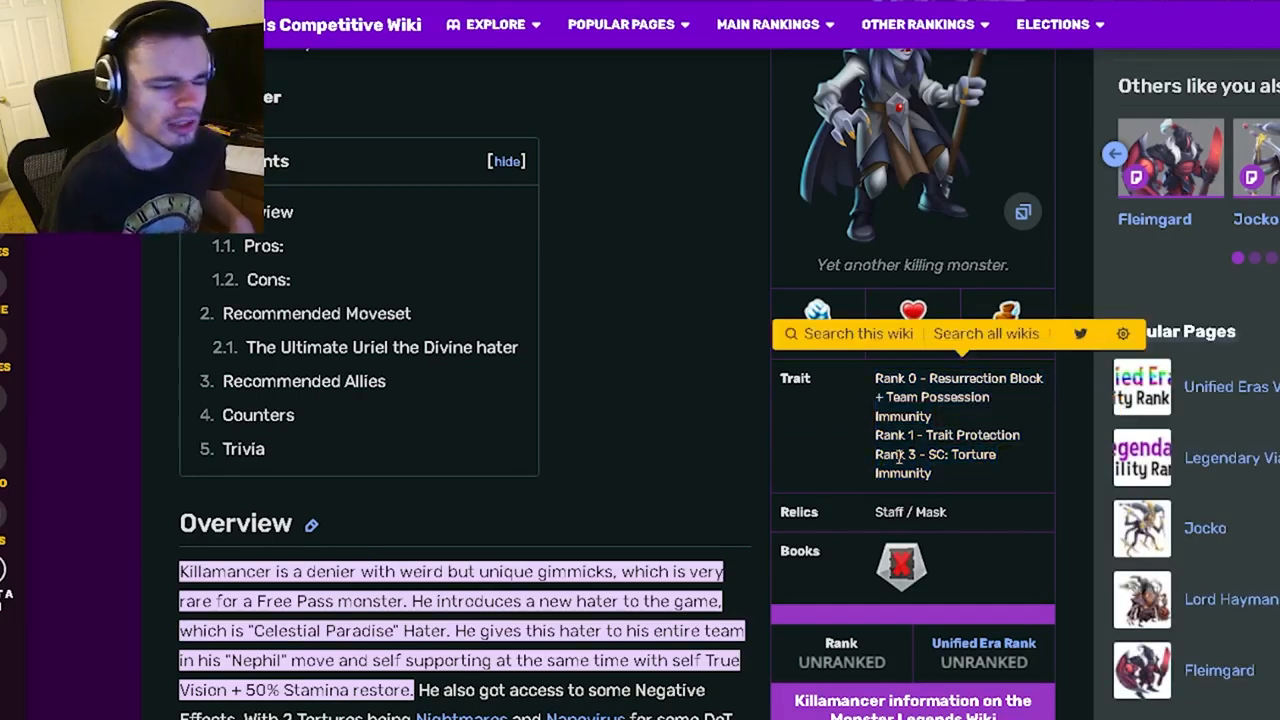
double_click(884, 512)
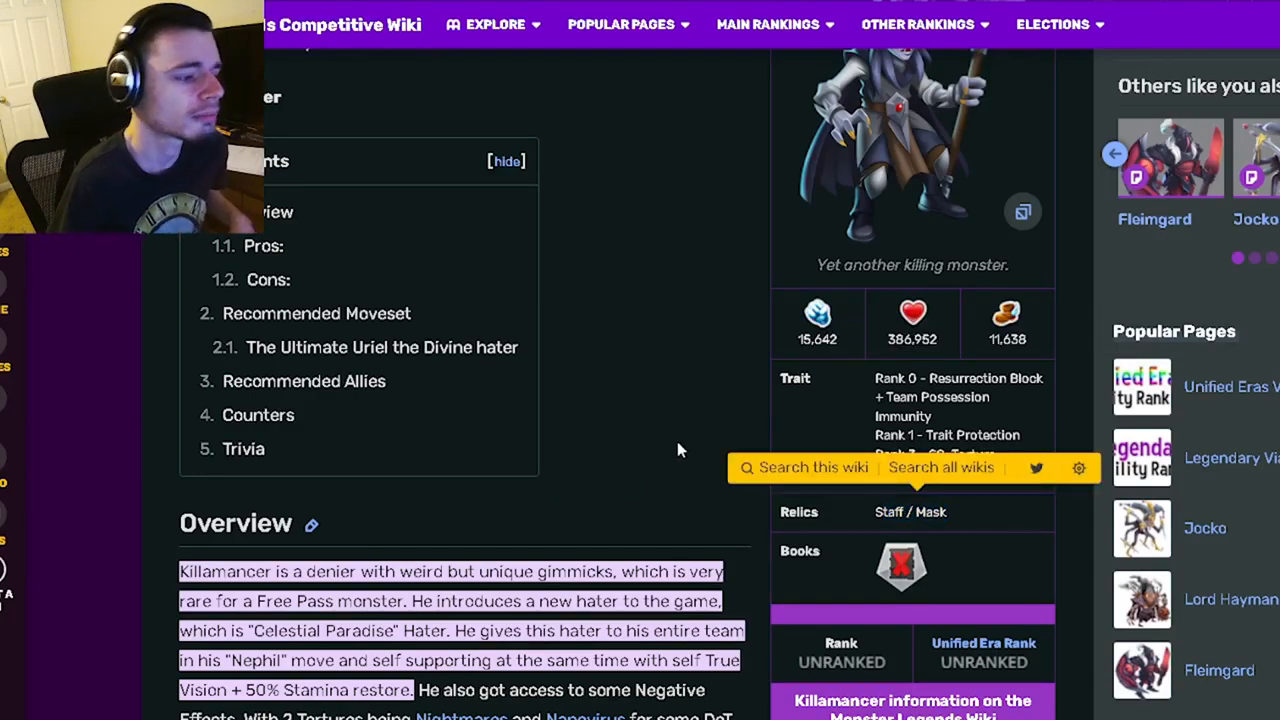
scroll(down, 3)
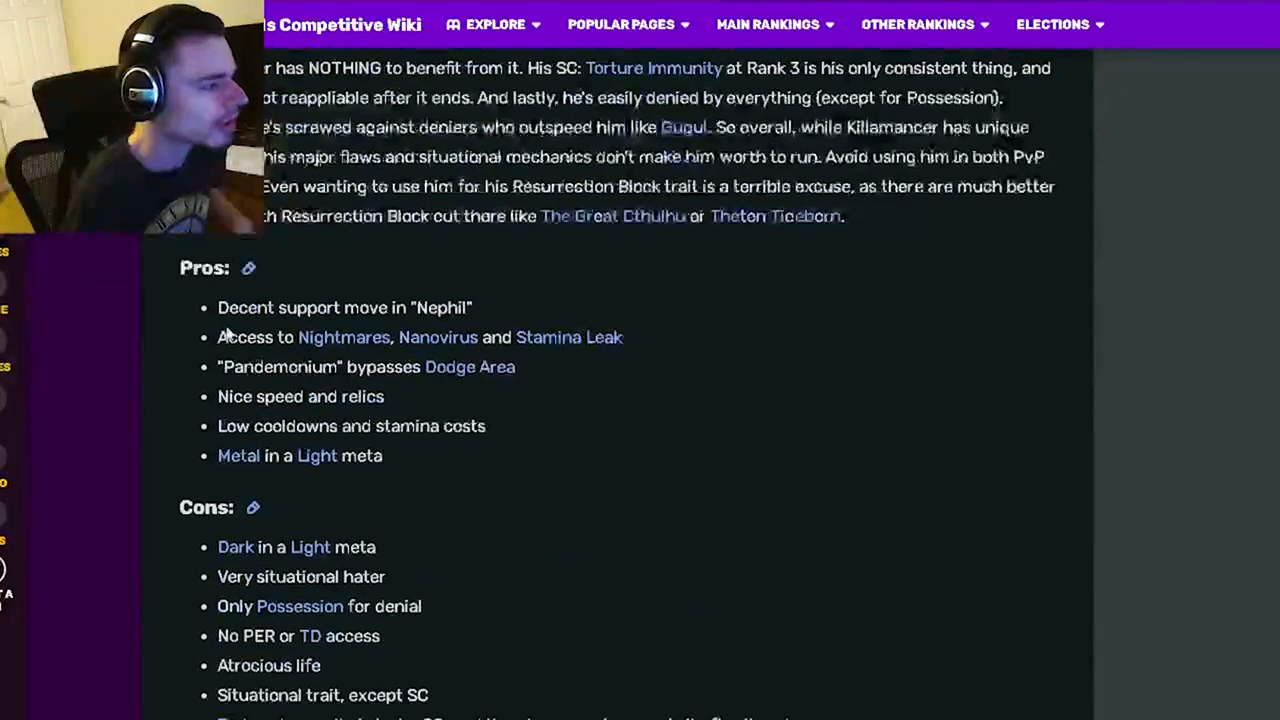
Step: Highlight entries in the Pros list while reading, then continue down to the Recommended Moveset heading
drag(218, 336, 440, 336)
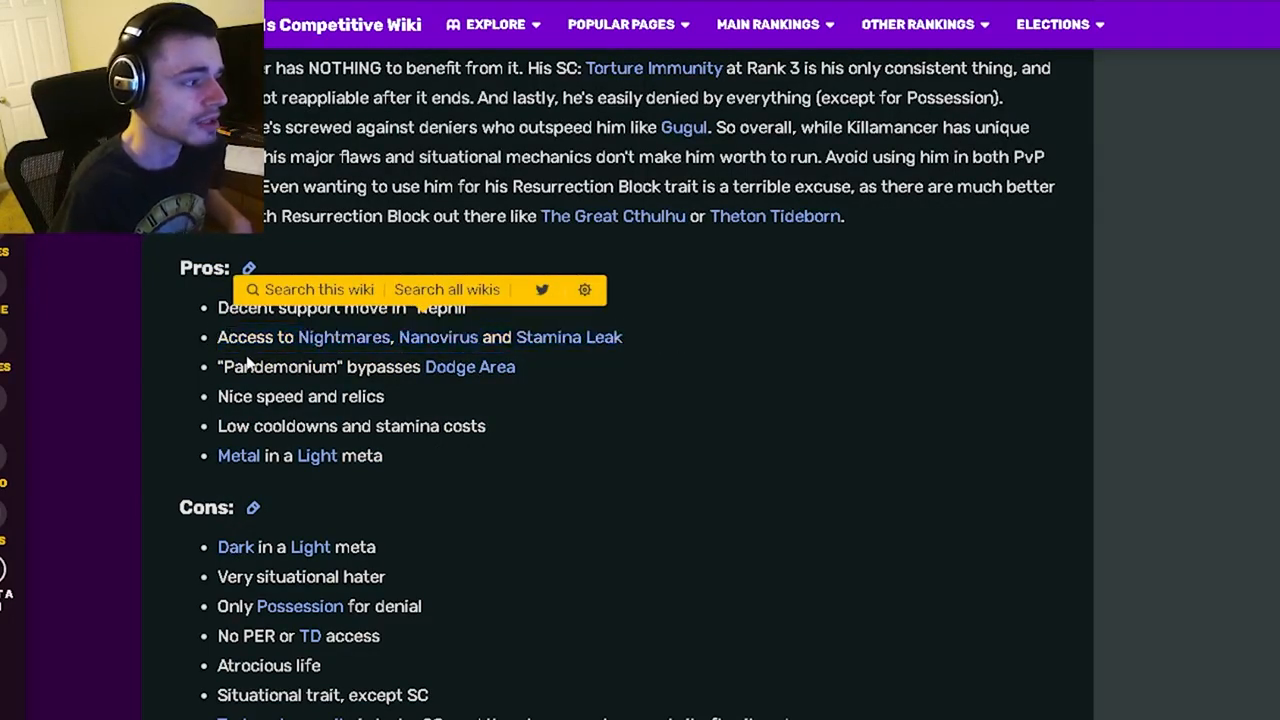
triple_click(364, 368)
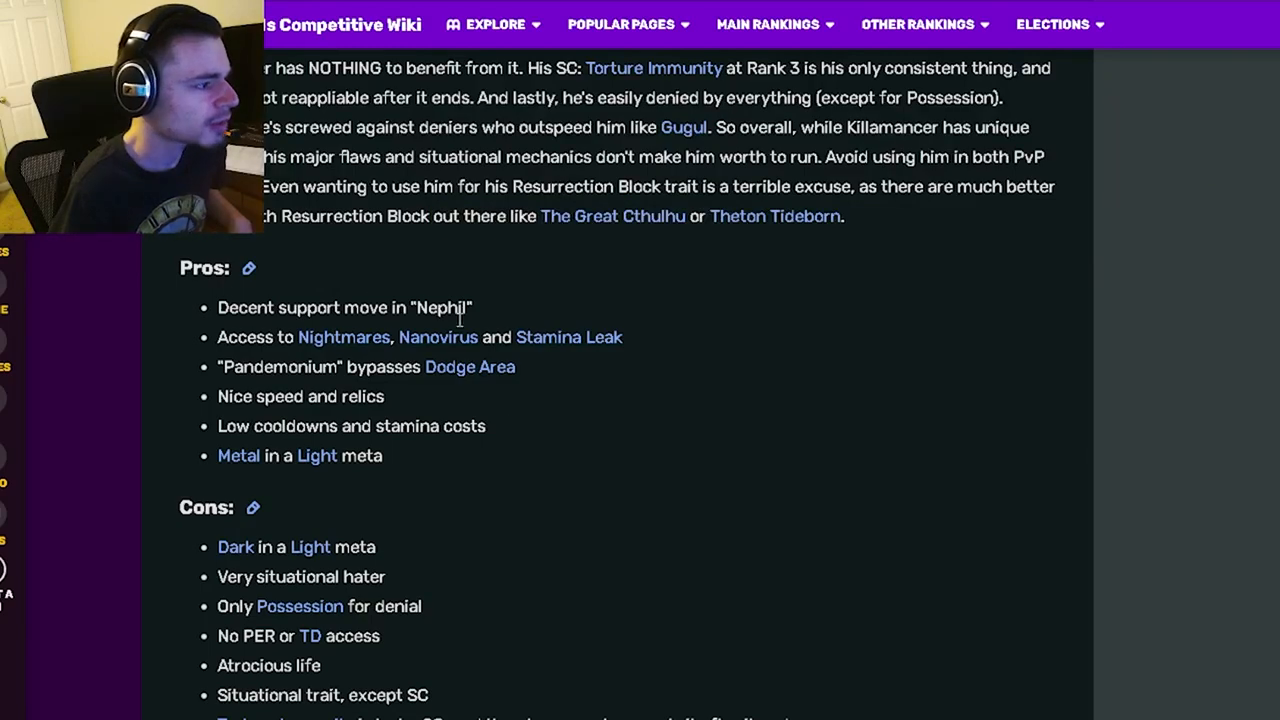
scroll(down, 3)
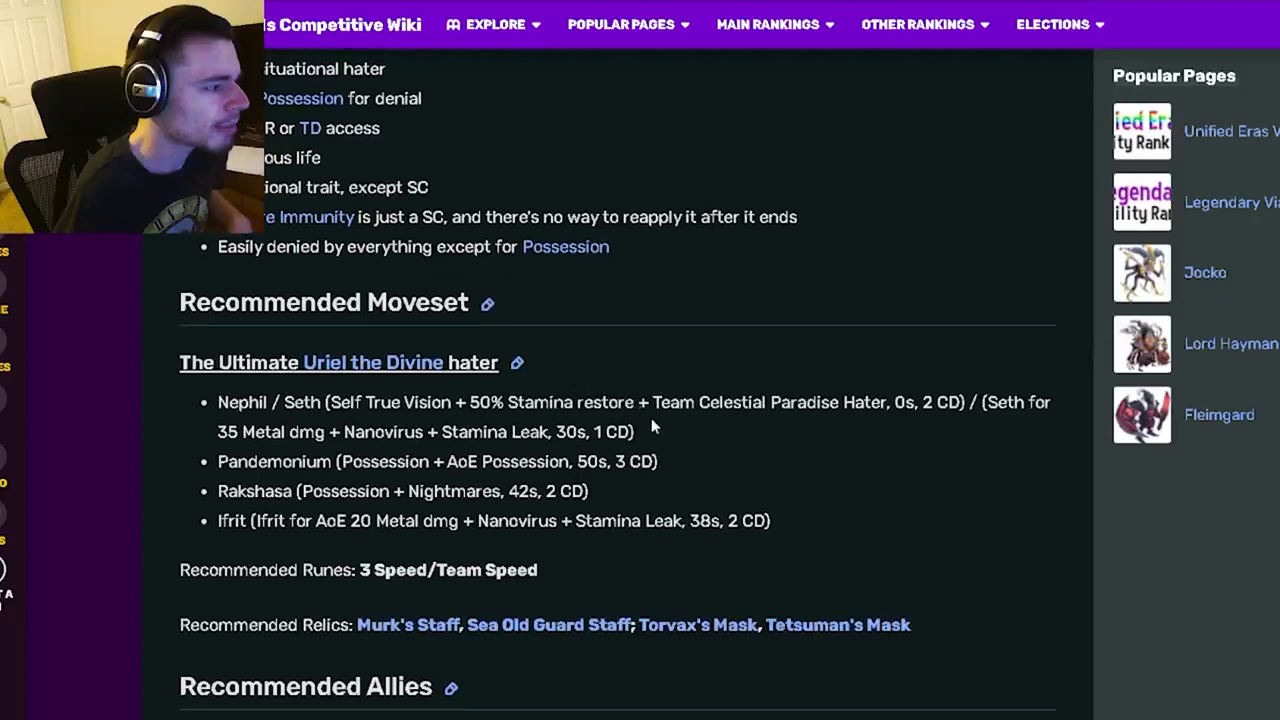
Step: Move the page to Killamancer's Cons list just above the Recommended Moveset
scroll(down, 3)
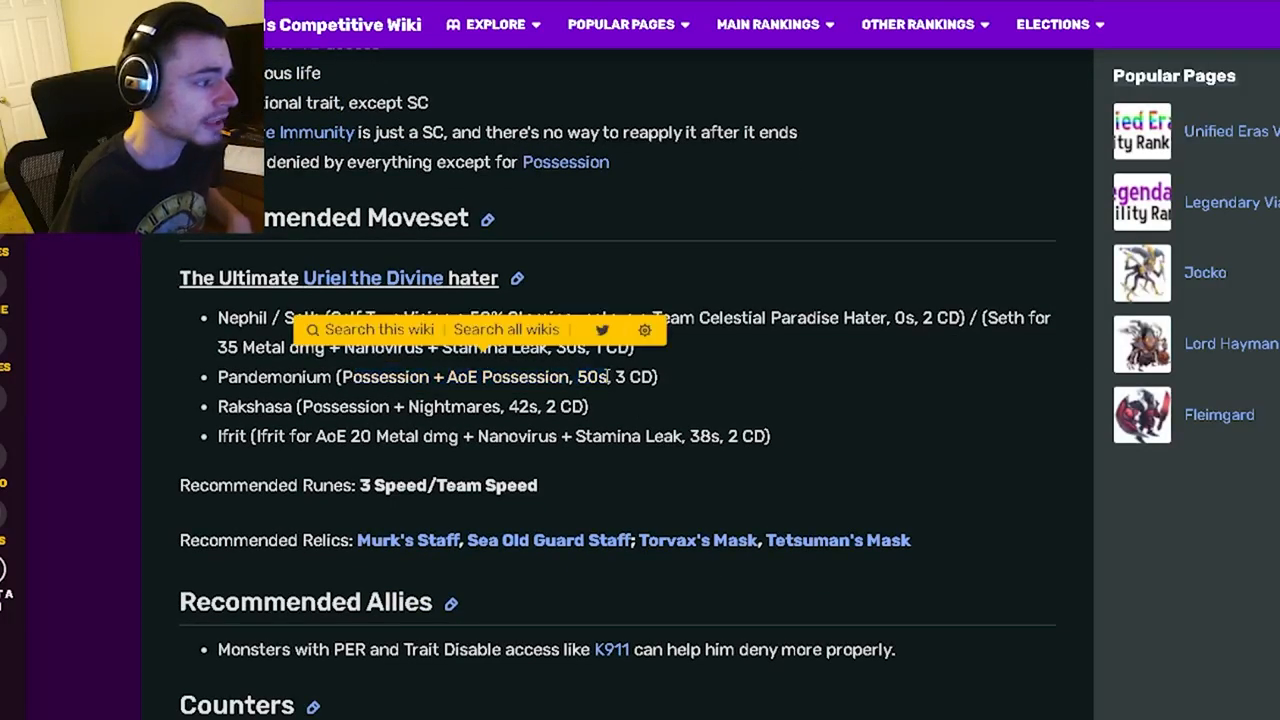
double_click(388, 376)
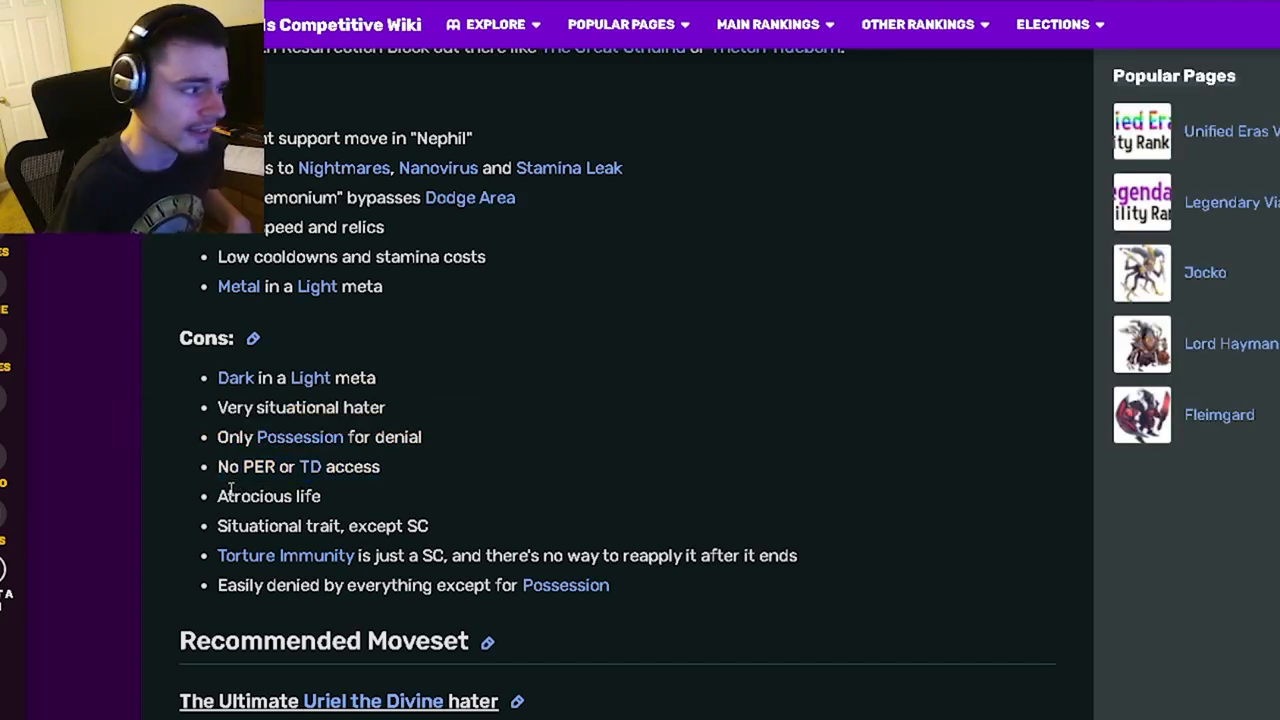
Step: Recheck the infobox Trait row and Cons, then continue down to the Uriel the Divine hater build moveset
drag(216, 496, 340, 524)
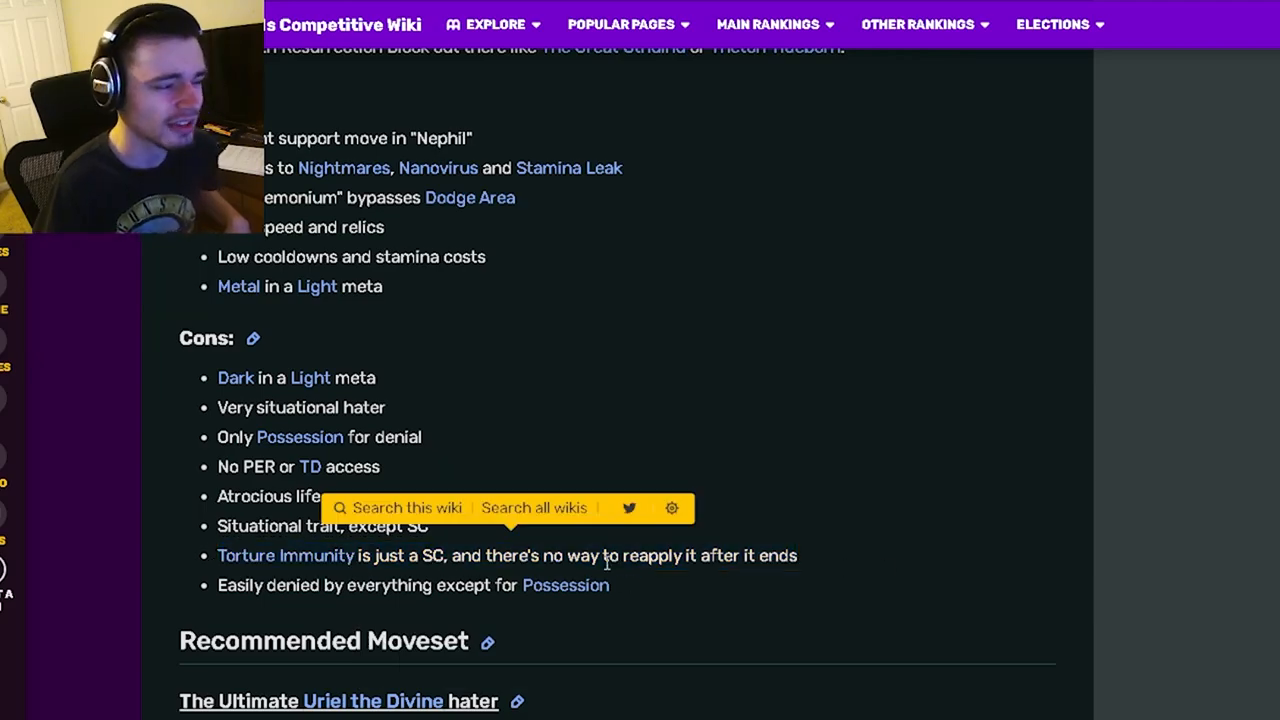
drag(218, 584, 408, 584)
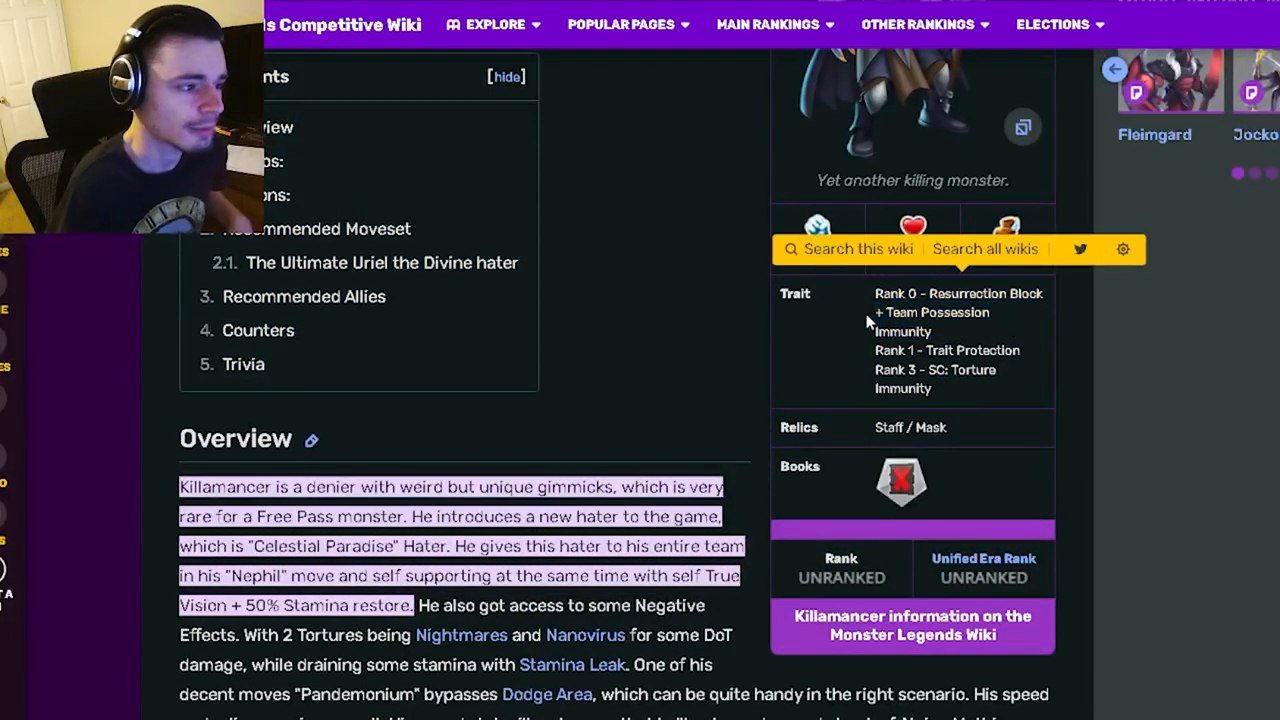
scroll(down, 3)
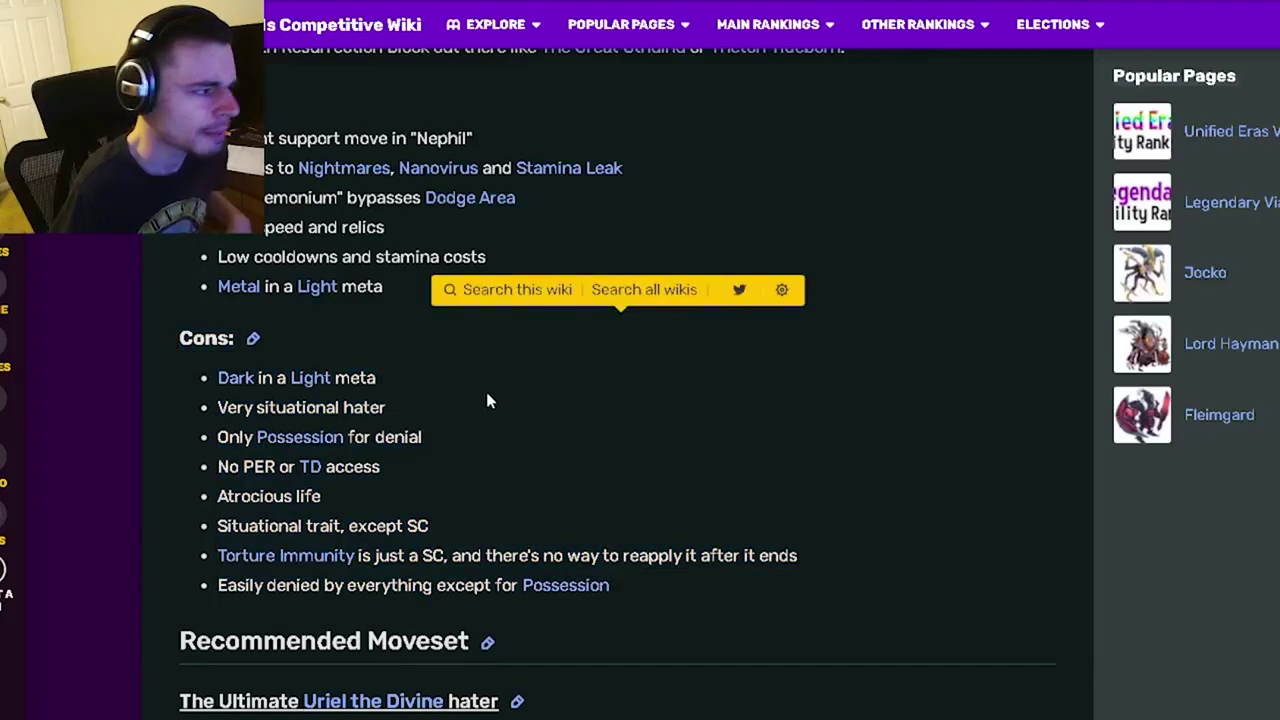
scroll(down, 3)
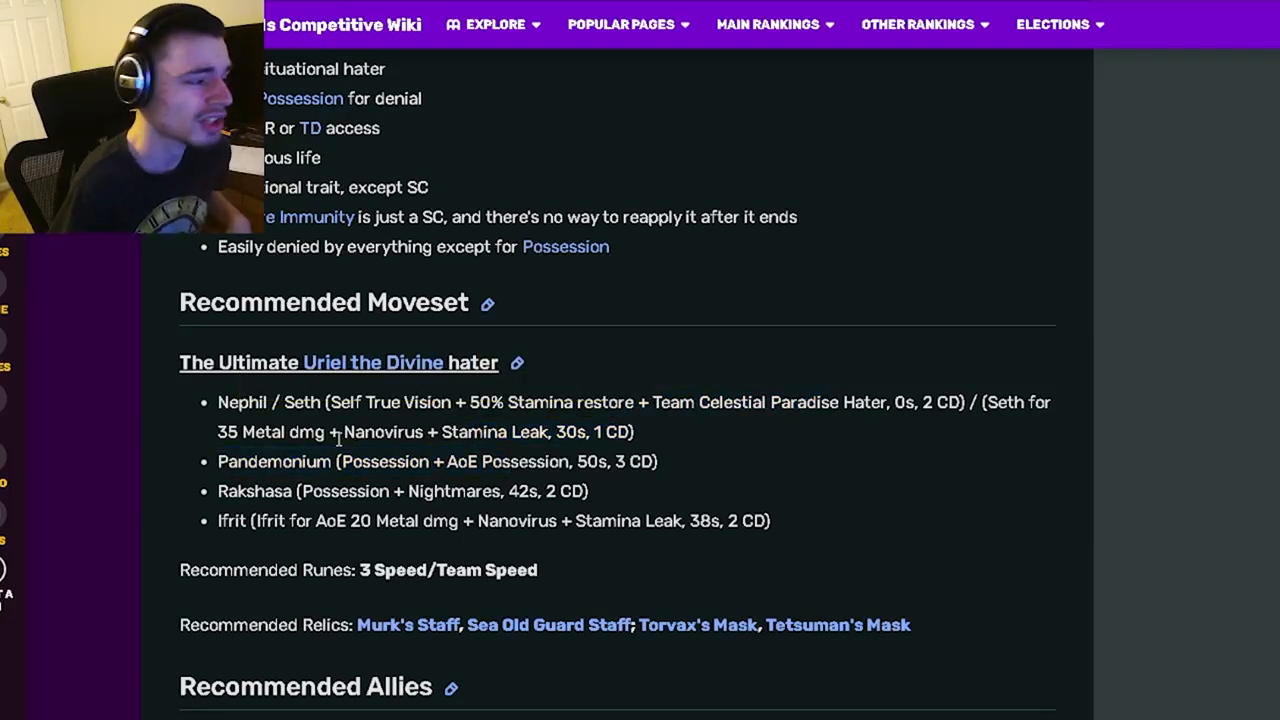
mouse_move(344, 462)
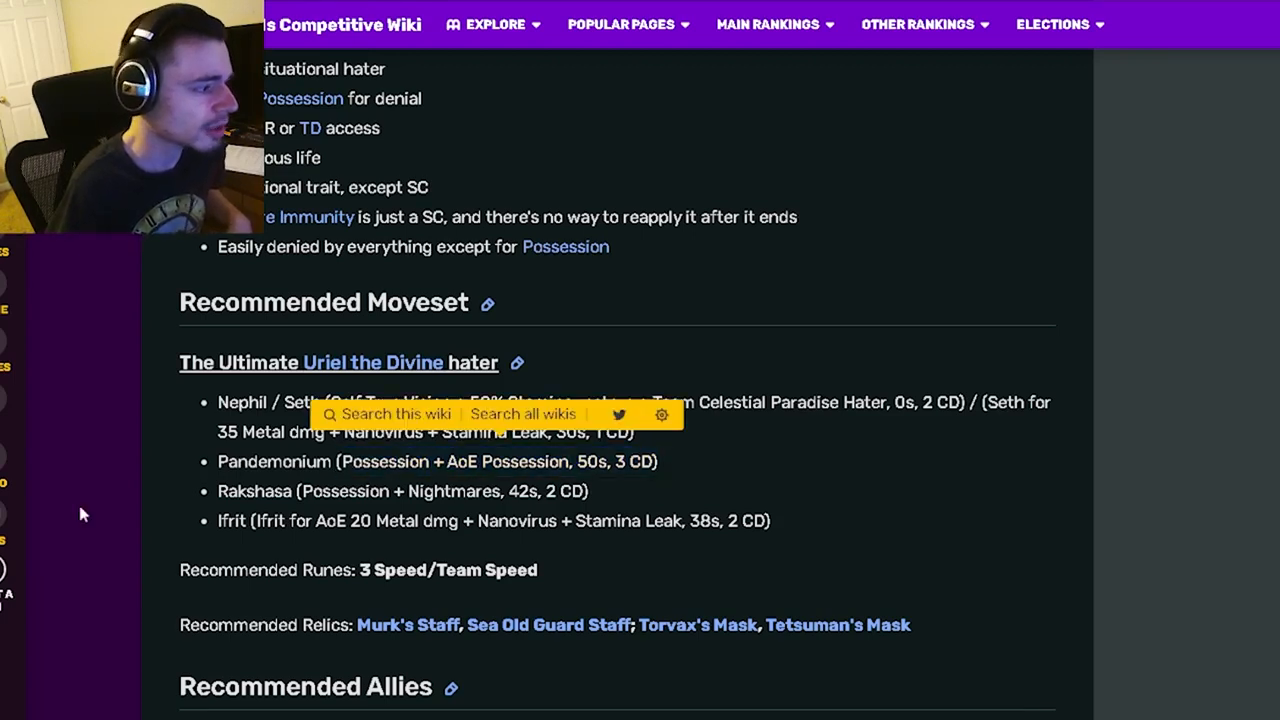
drag(300, 492, 588, 492)
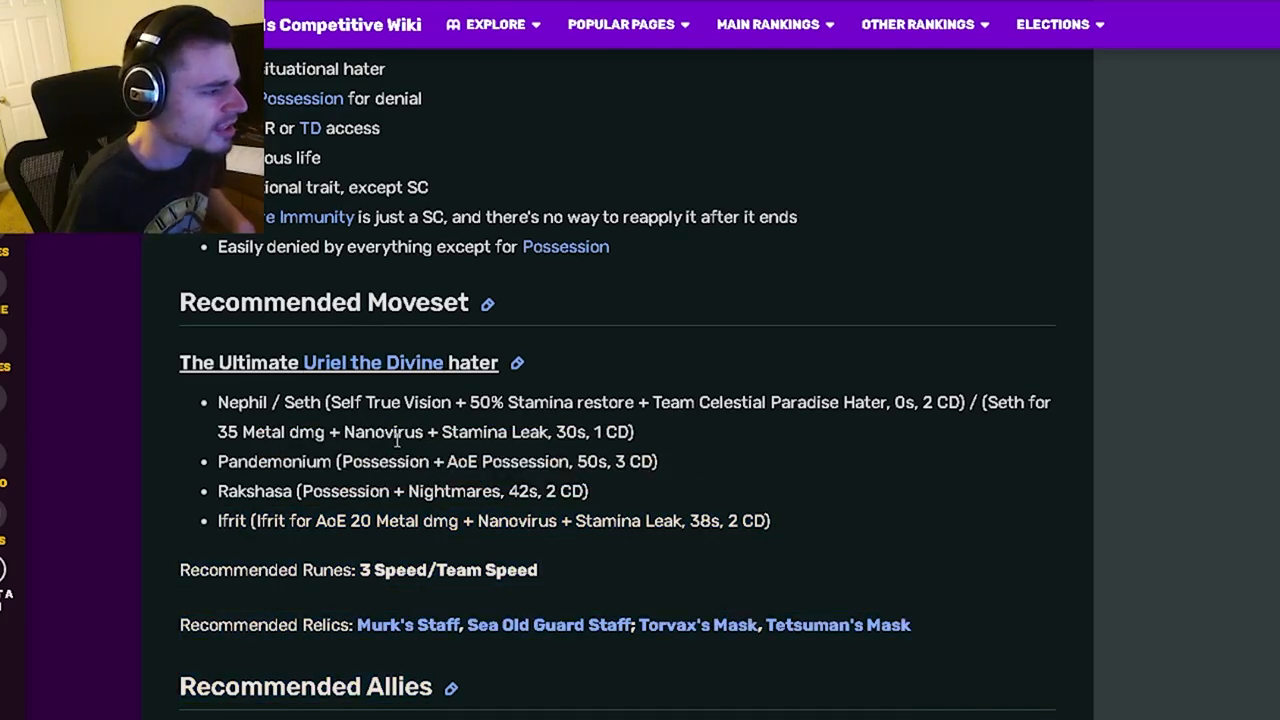
drag(470, 402, 912, 402)
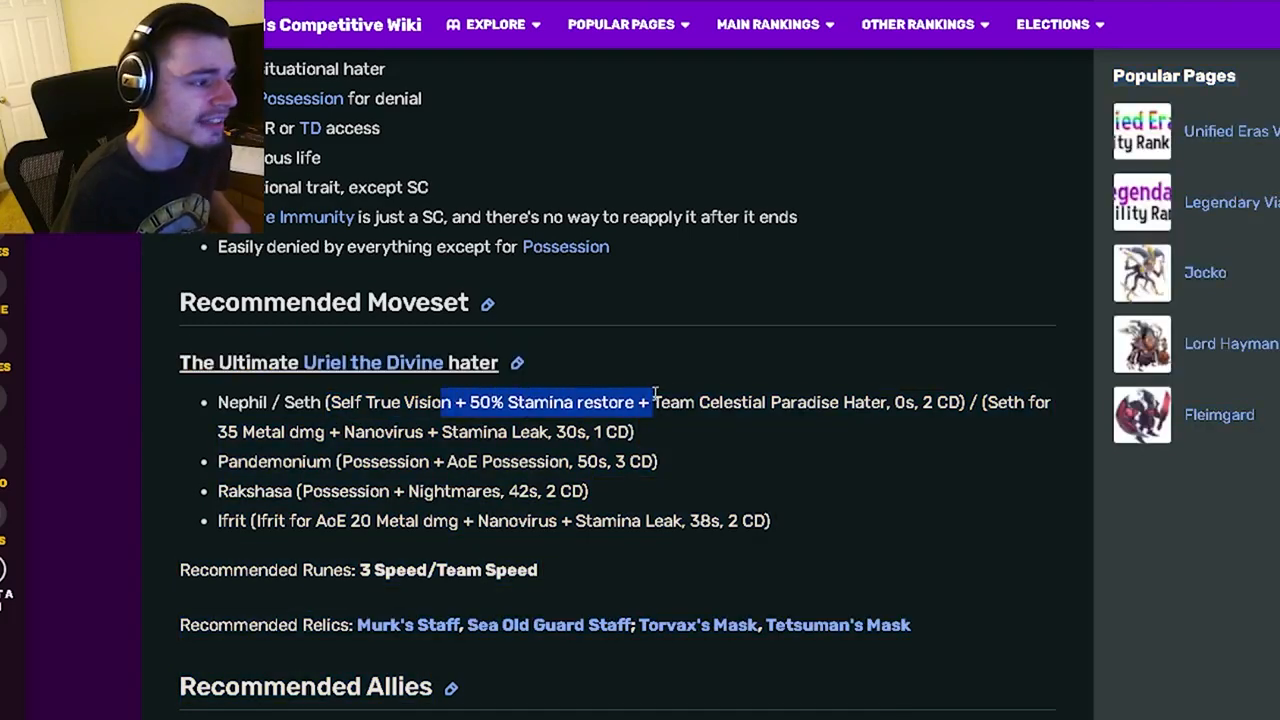
click(644, 408)
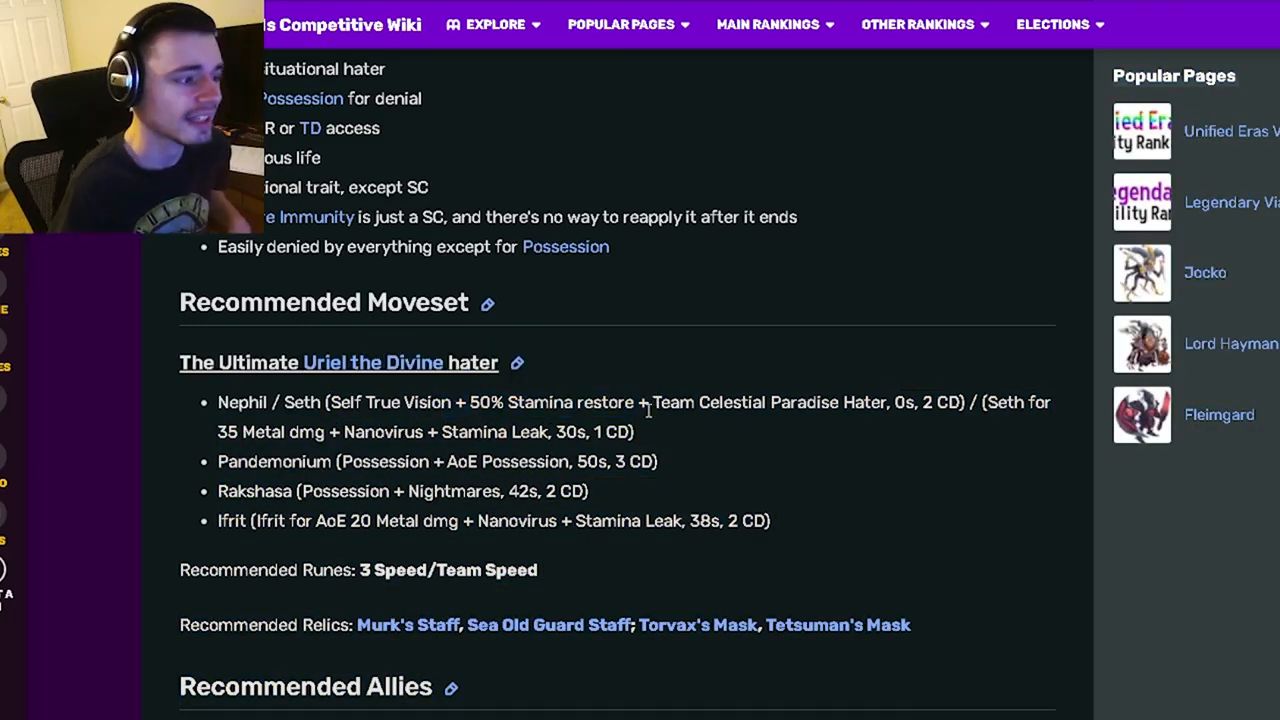
drag(652, 402, 964, 402)
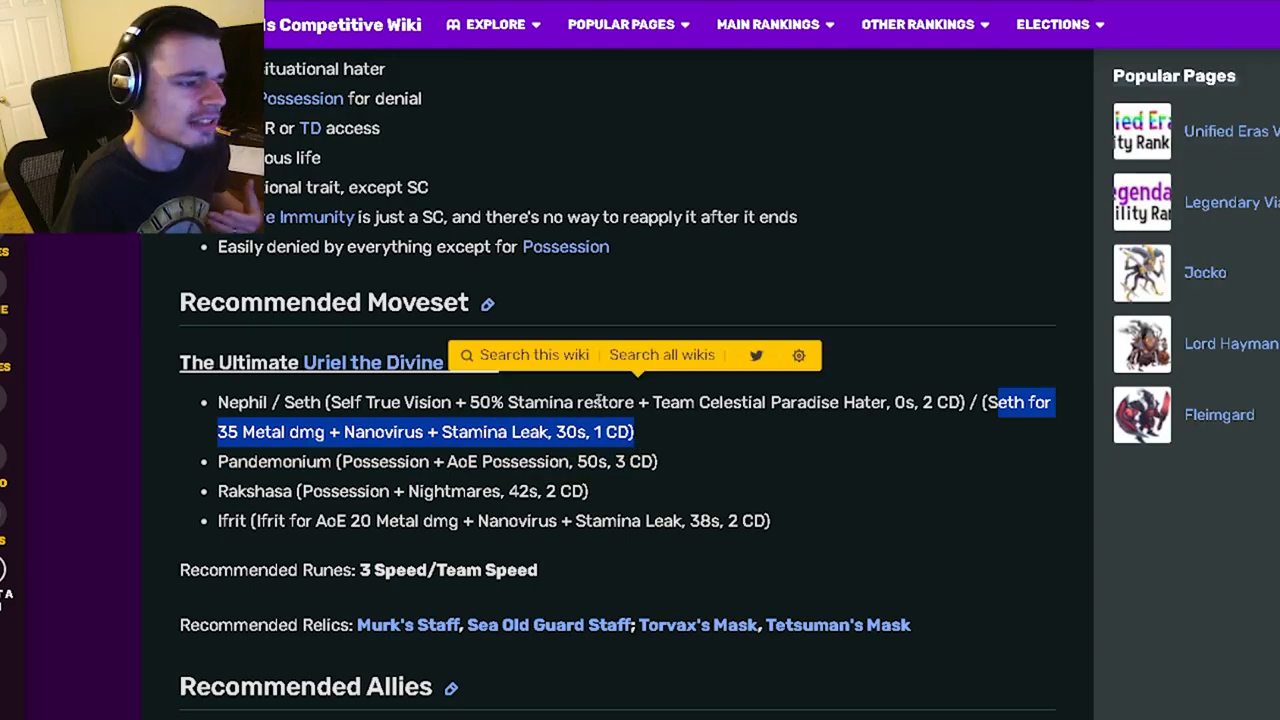
click(784, 476)
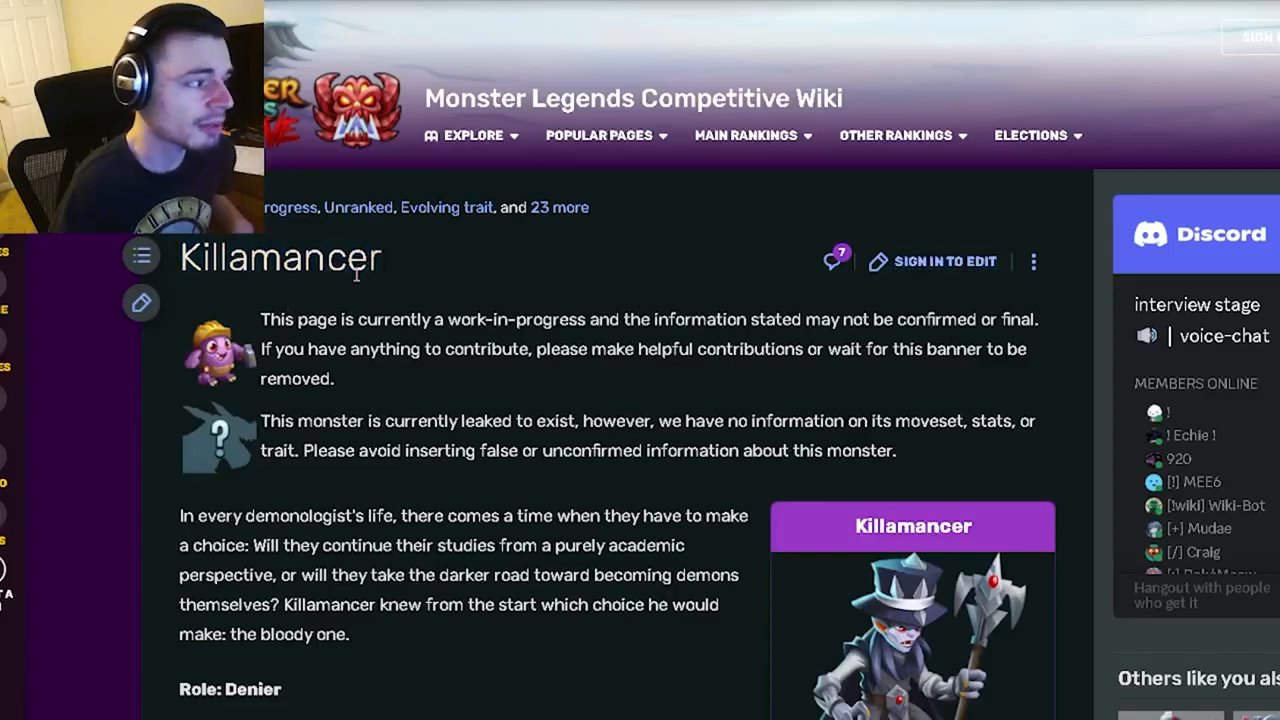
Step: Scroll the page to show Killamancer's lore, Denier role and Contents box
scroll(down, 3)
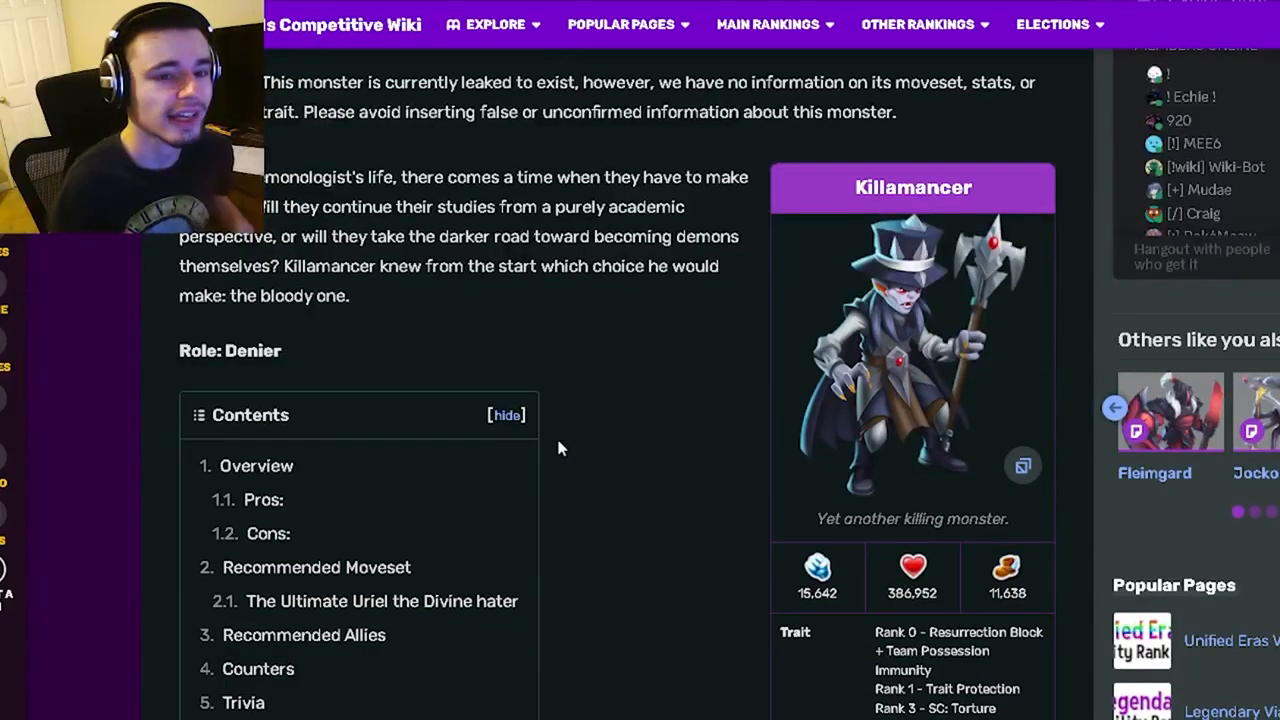